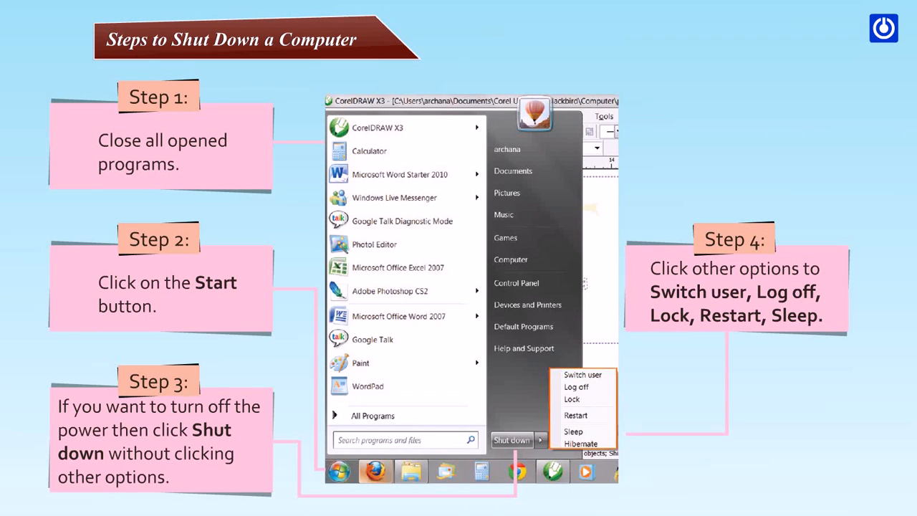
{"action": "mouse_move", "coordinate": [576, 386]}
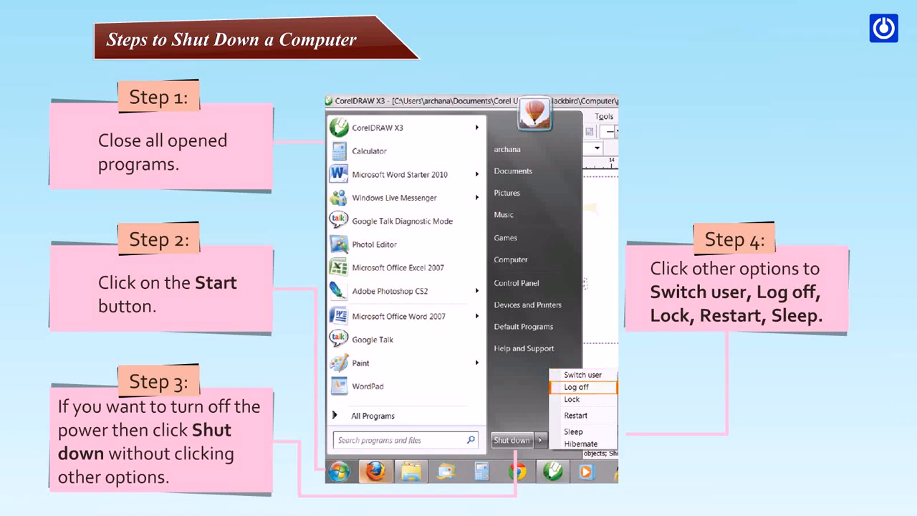
{"action": "mouse_move", "coordinate": [575, 415]}
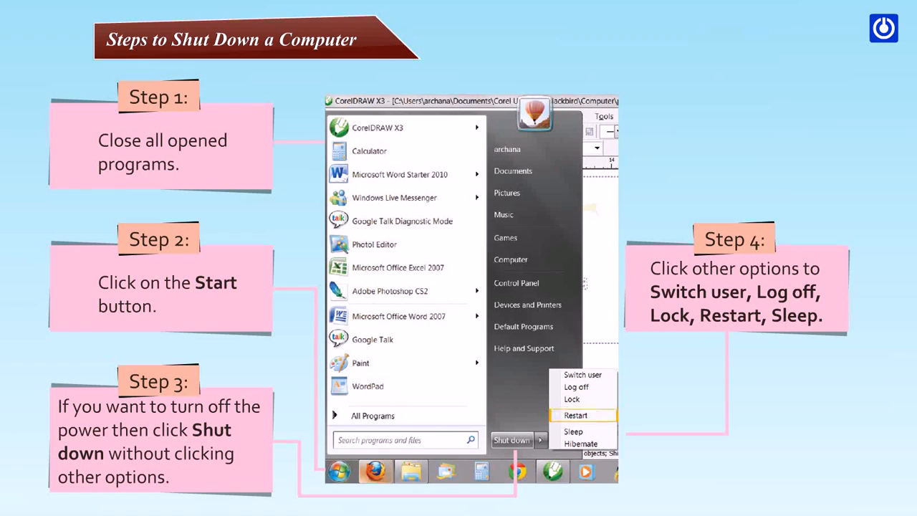
- Choose Shut down from the Start menu and let Windows close background programs
{"action": "left_click", "coordinate": [511, 440]}
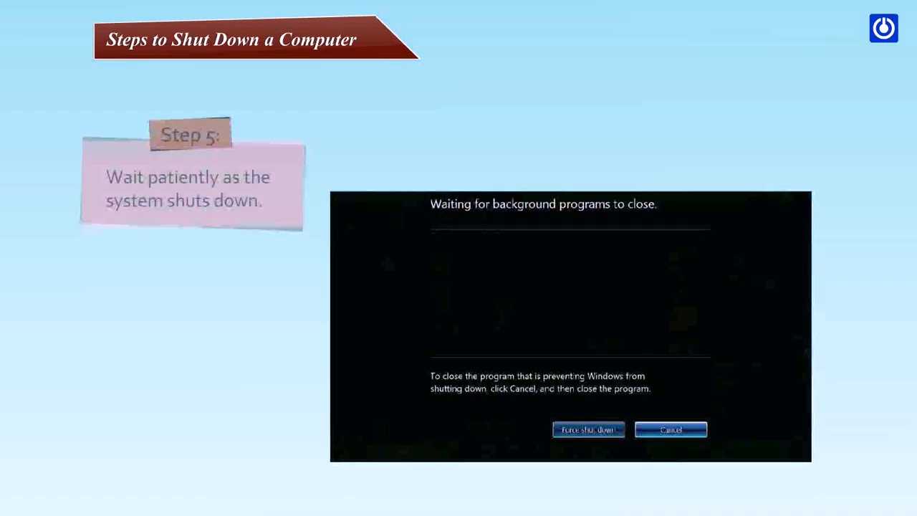